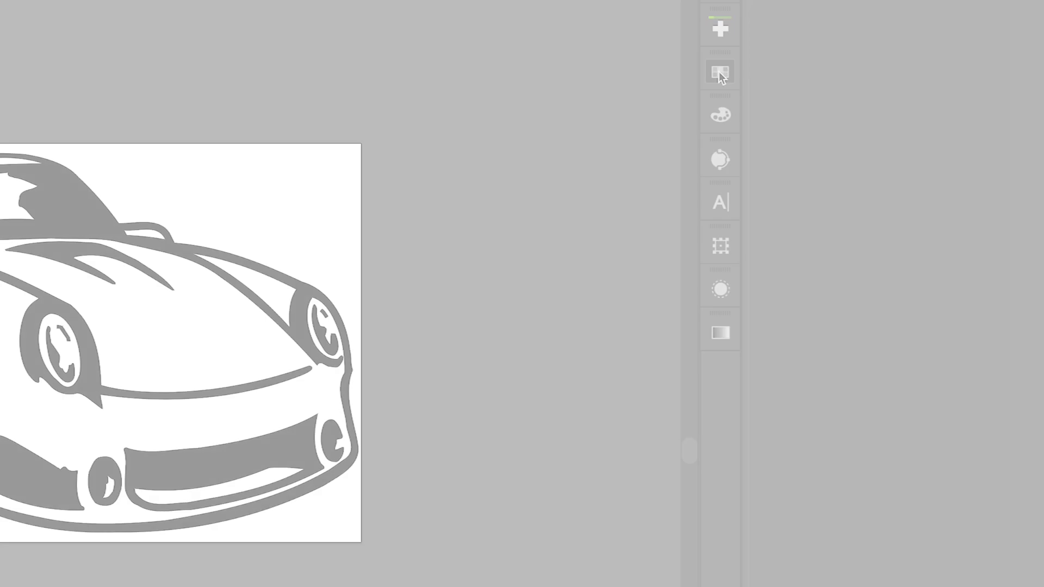
Add a new spot-colour swatch named 'CutContour 2' from the Swatches panel.
{"action": "left_click", "coordinate": [720, 72]}
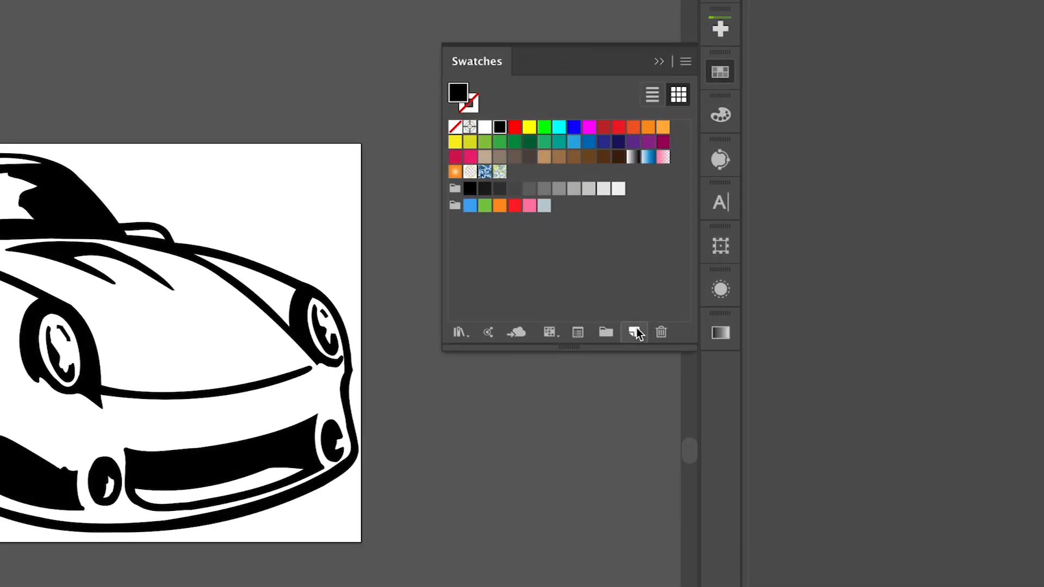
{"action": "left_click", "coordinate": [633, 333]}
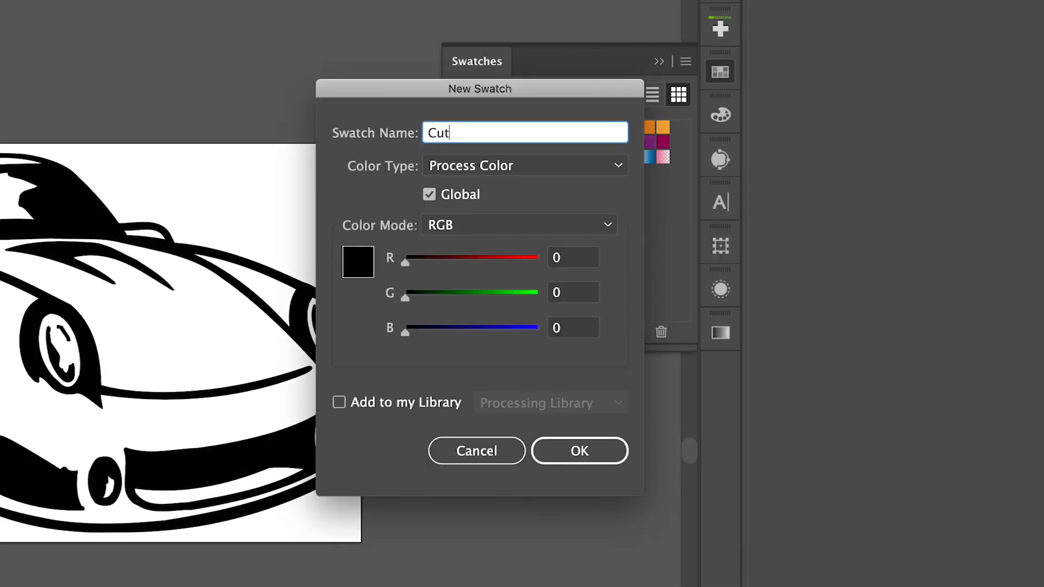
{"action": "type", "text": "Contour"}
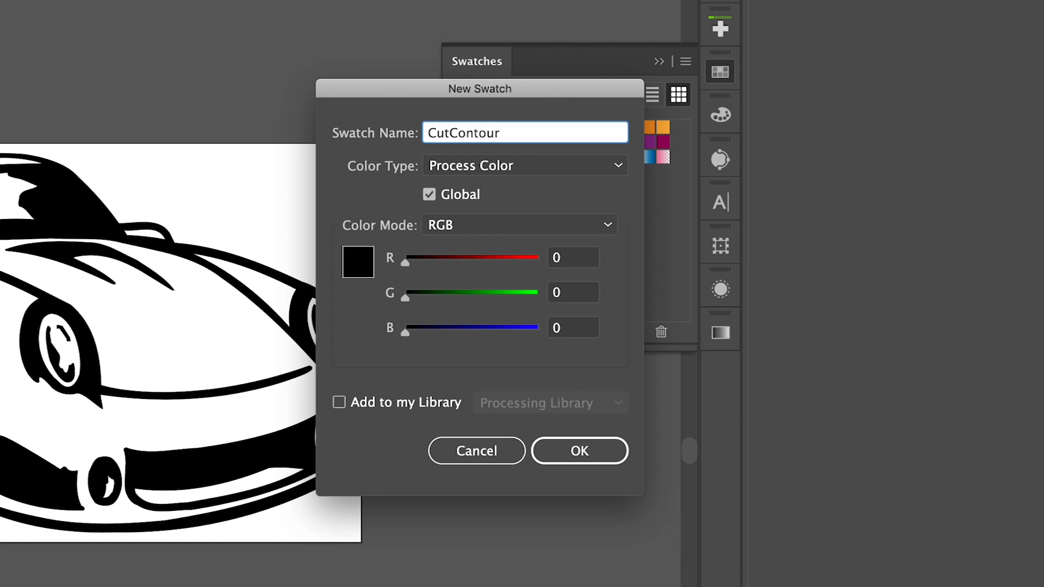
{"action": "type", "text": "2"}
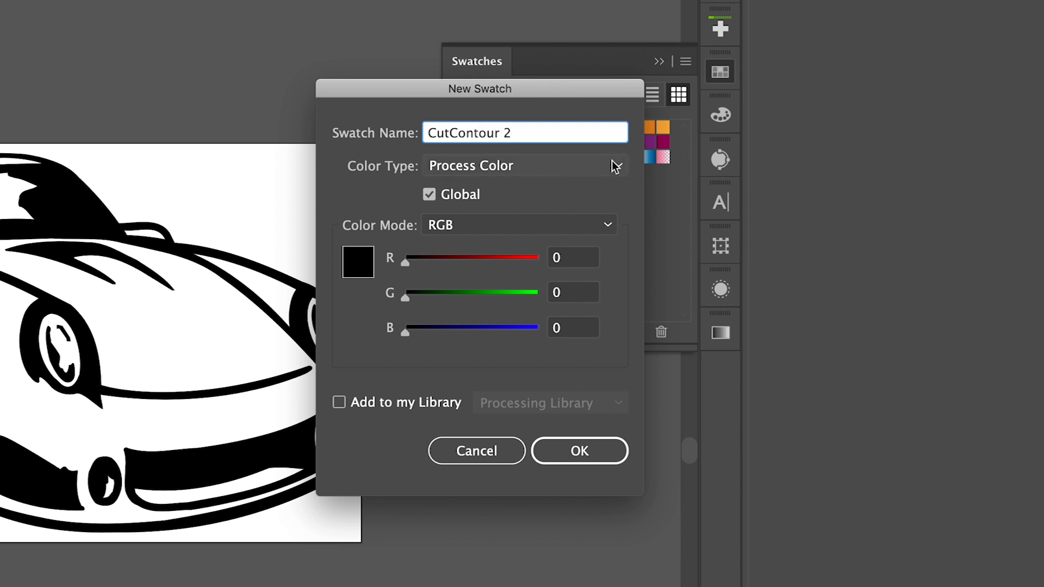
{"action": "left_click", "coordinate": [525, 165]}
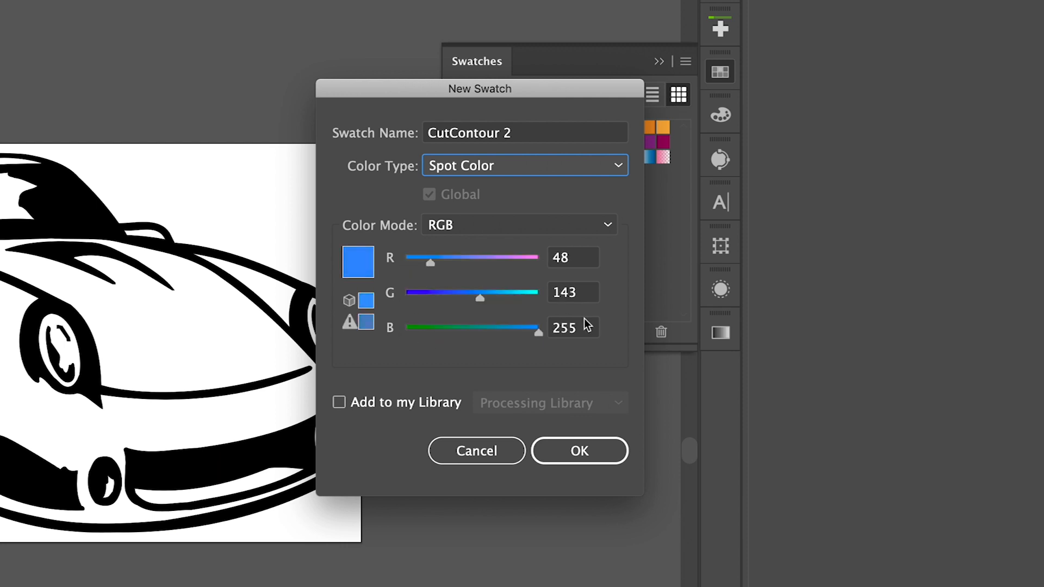
{"action": "left_click", "coordinate": [579, 450]}
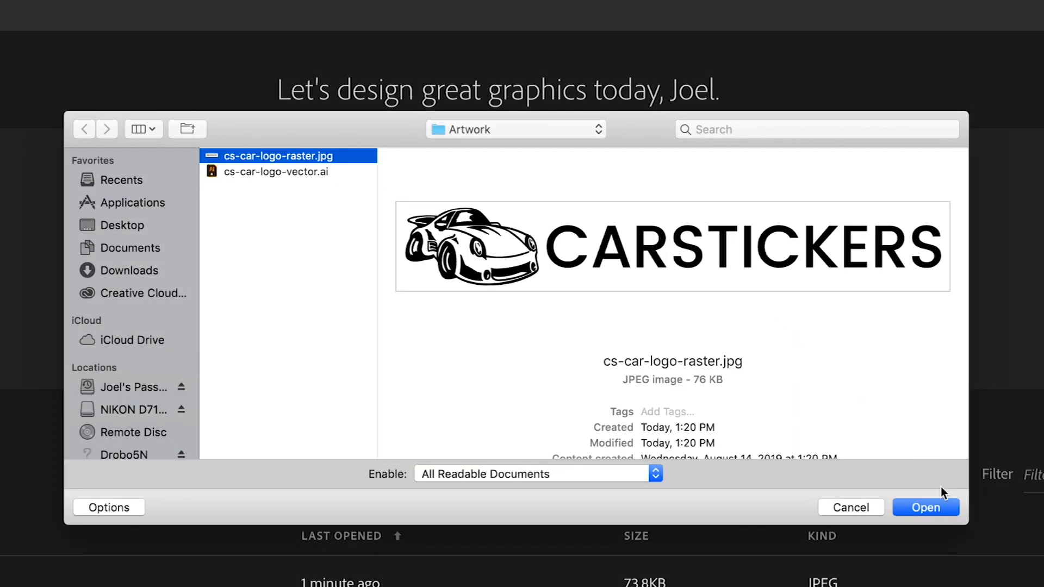
Open the raster CARSTICKERS car logo and browse the Edit and Object menus.
{"action": "left_click", "coordinate": [925, 508]}
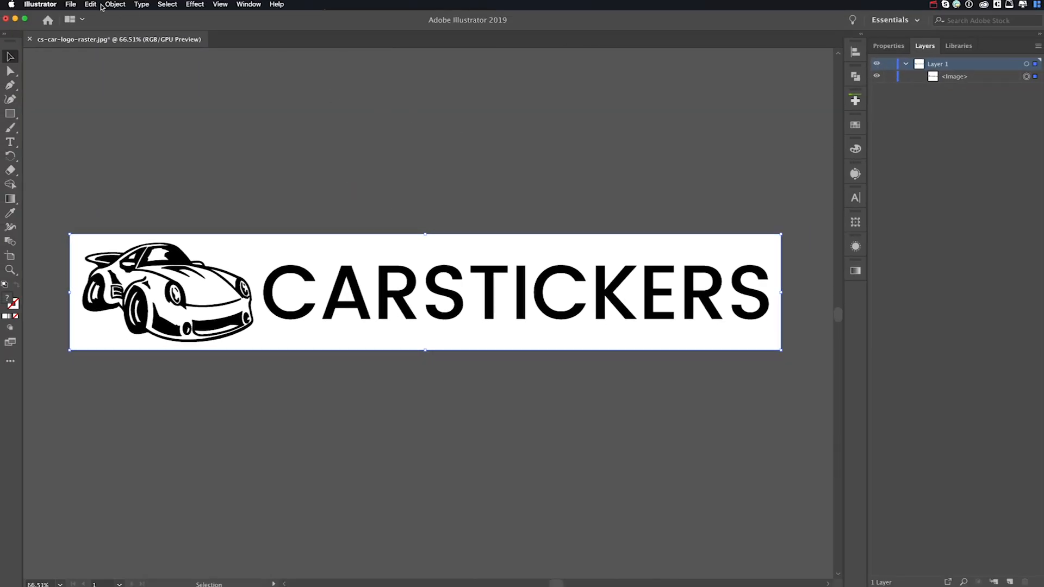
{"action": "left_click", "coordinate": [91, 4]}
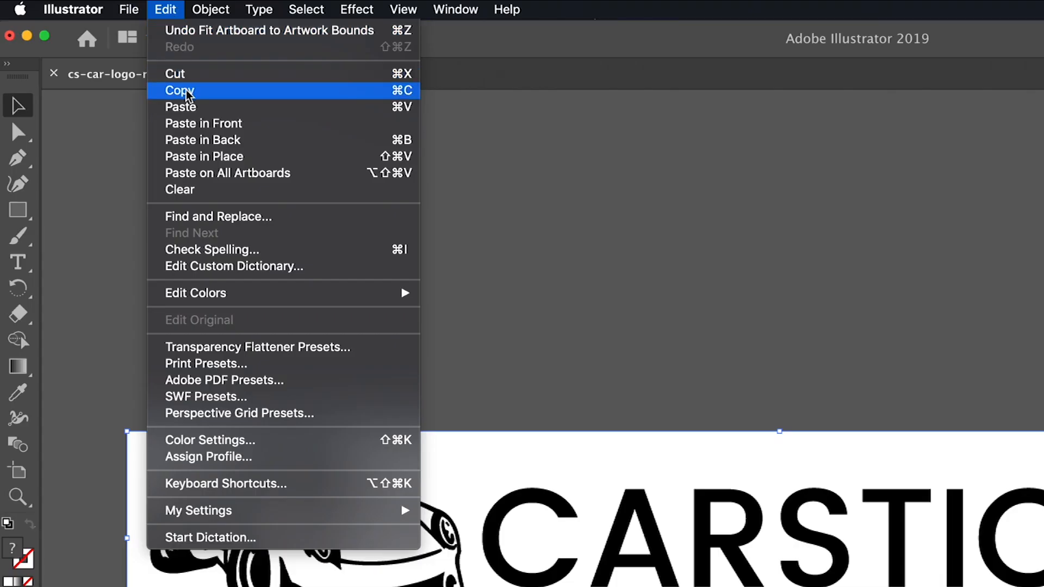
{"action": "left_click", "coordinate": [179, 90]}
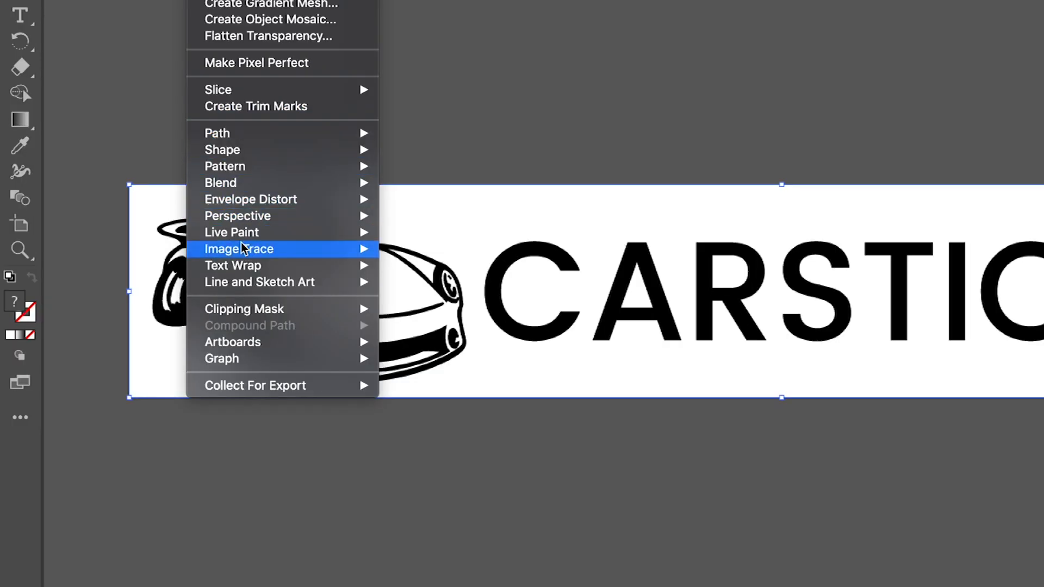
Image-trace the raster logo using the Silhouettes preset.
{"action": "left_click", "coordinate": [238, 248]}
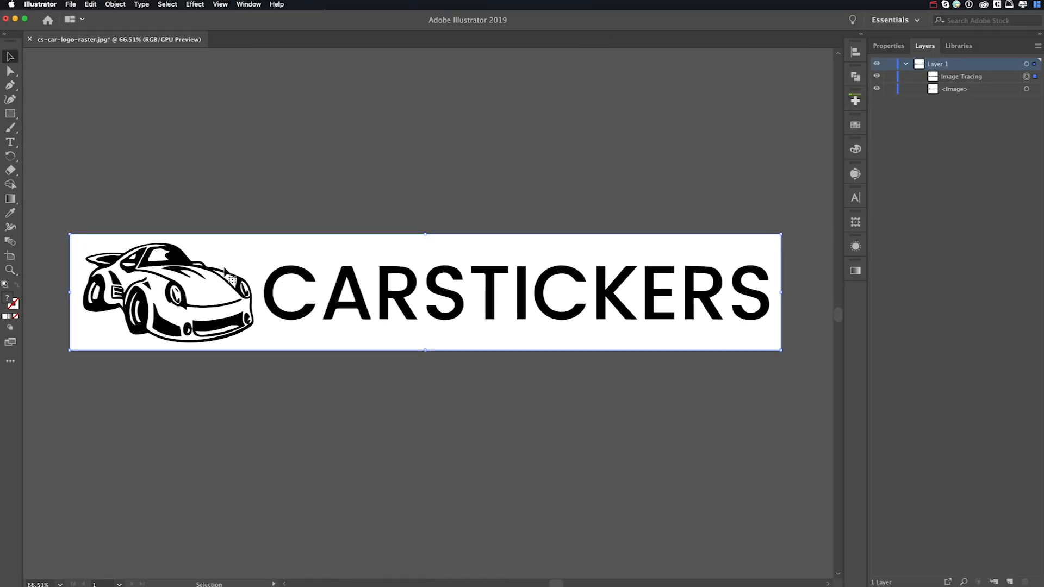
{"action": "left_click", "coordinate": [855, 173]}
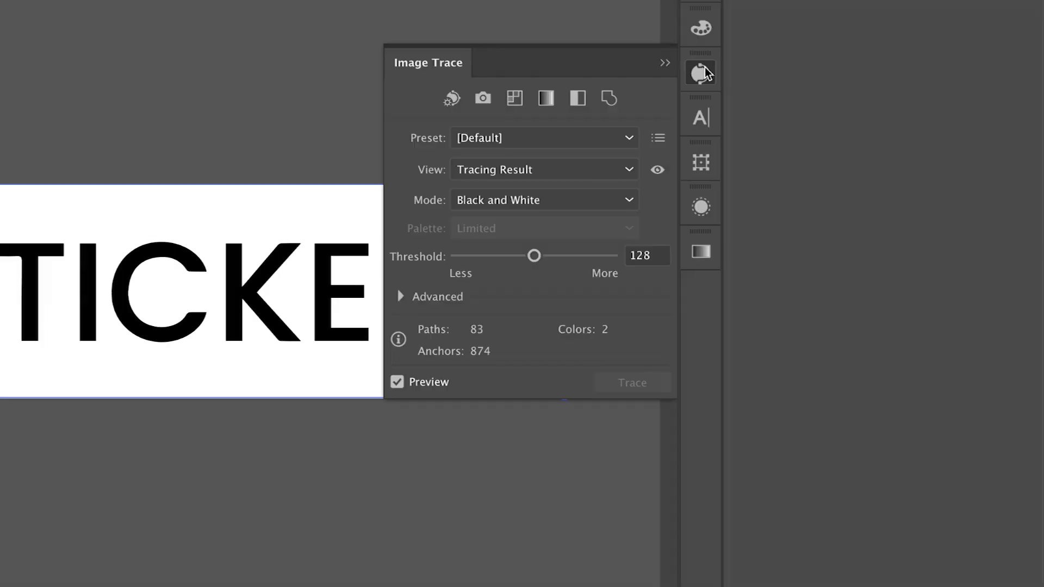
{"action": "left_click", "coordinate": [543, 137]}
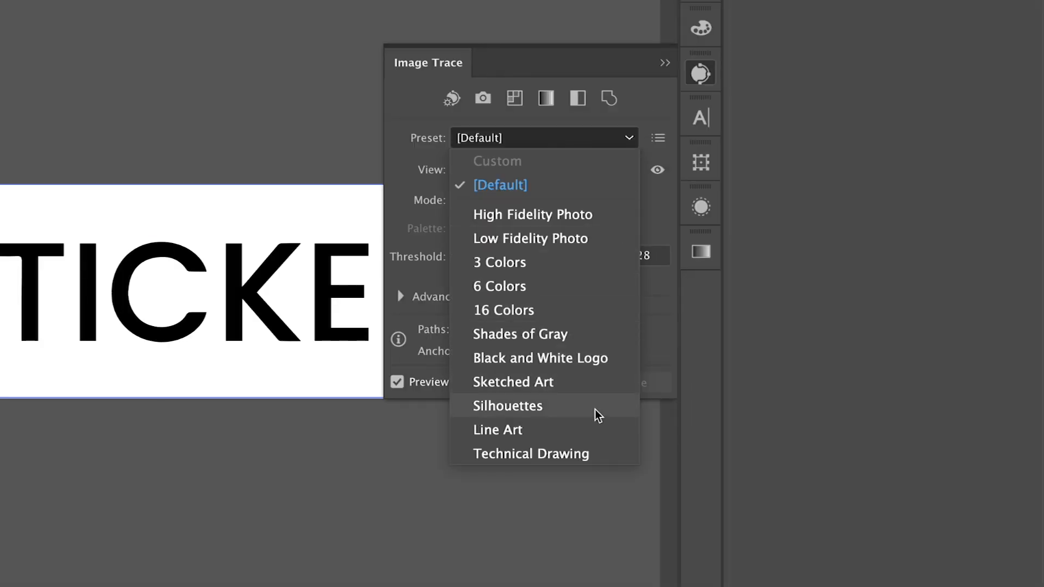
{"action": "left_click", "coordinate": [507, 405]}
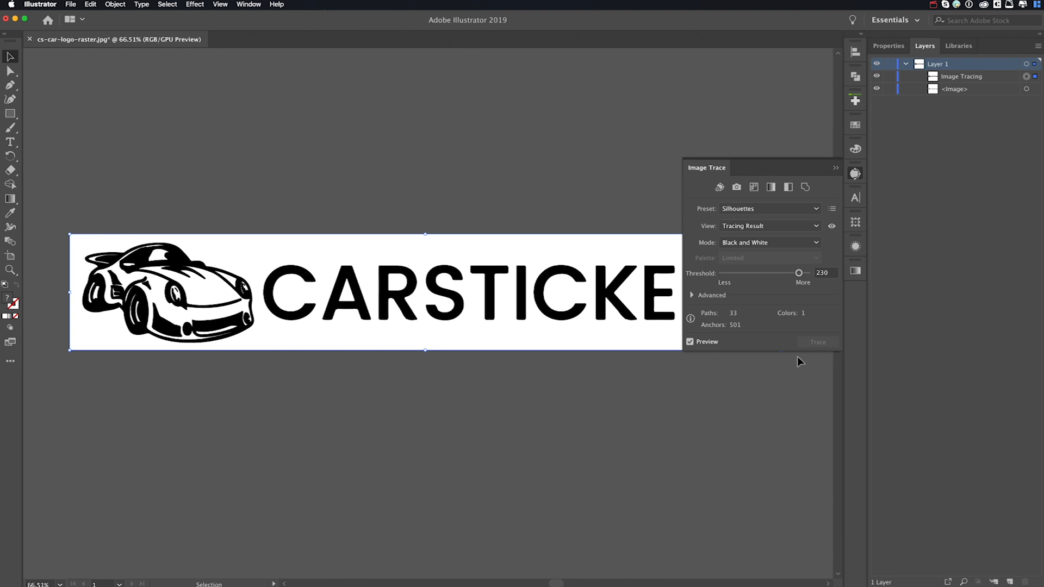
Expand the traced logo into editable vector paths from the Properties panel.
{"action": "left_click", "coordinate": [918, 45]}
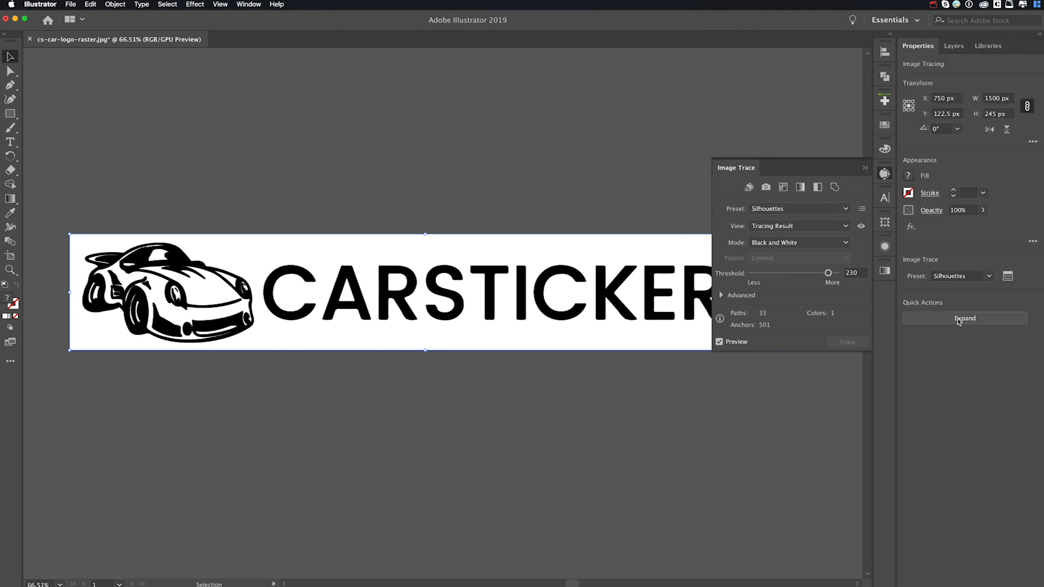
{"action": "left_click", "coordinate": [964, 318]}
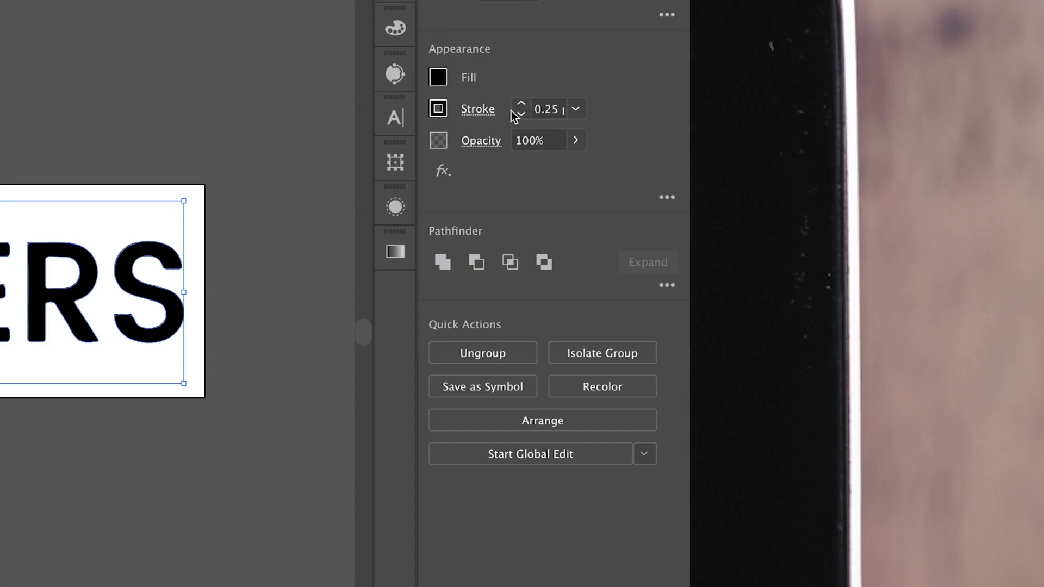
Raise the expanded logo's stroke weight to 50 pt.
{"action": "left_click", "coordinate": [477, 109]}
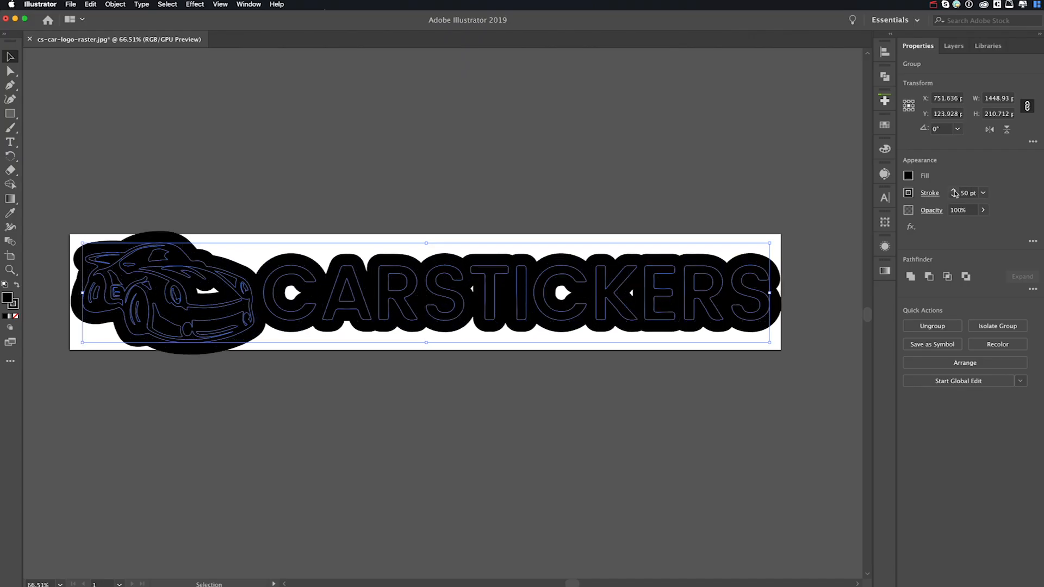
{"action": "mouse_move", "coordinate": [599, 178]}
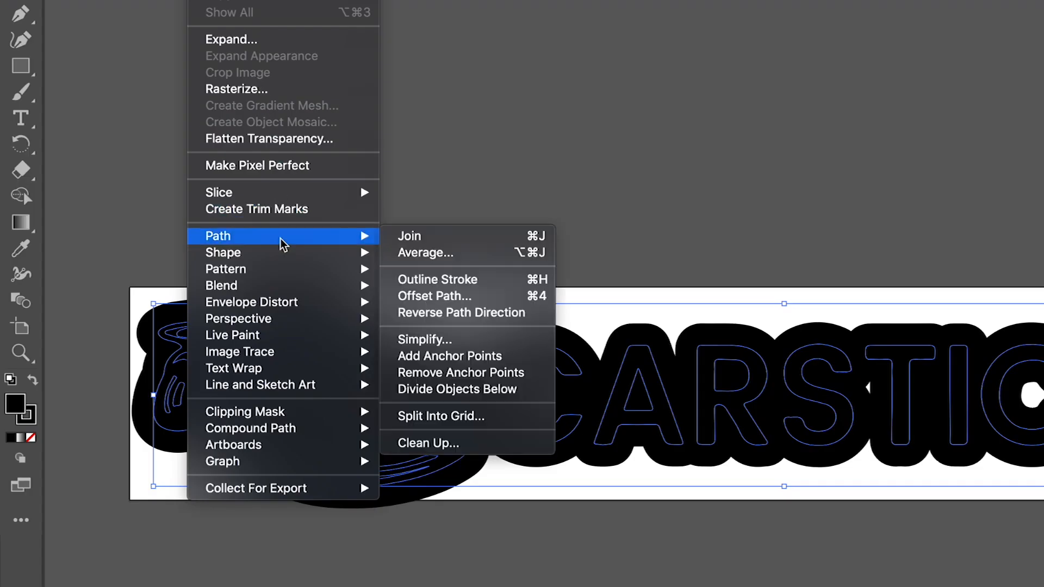
Outline the 50 pt stroke and unite it with the logo into one black silhouette.
{"action": "left_click", "coordinate": [439, 278]}
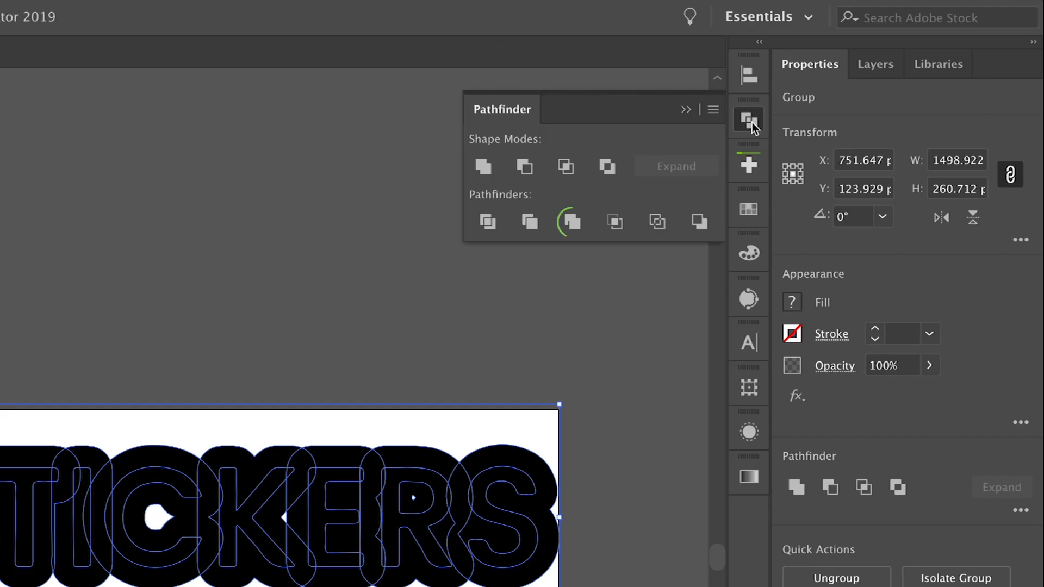
{"action": "left_click", "coordinate": [572, 222]}
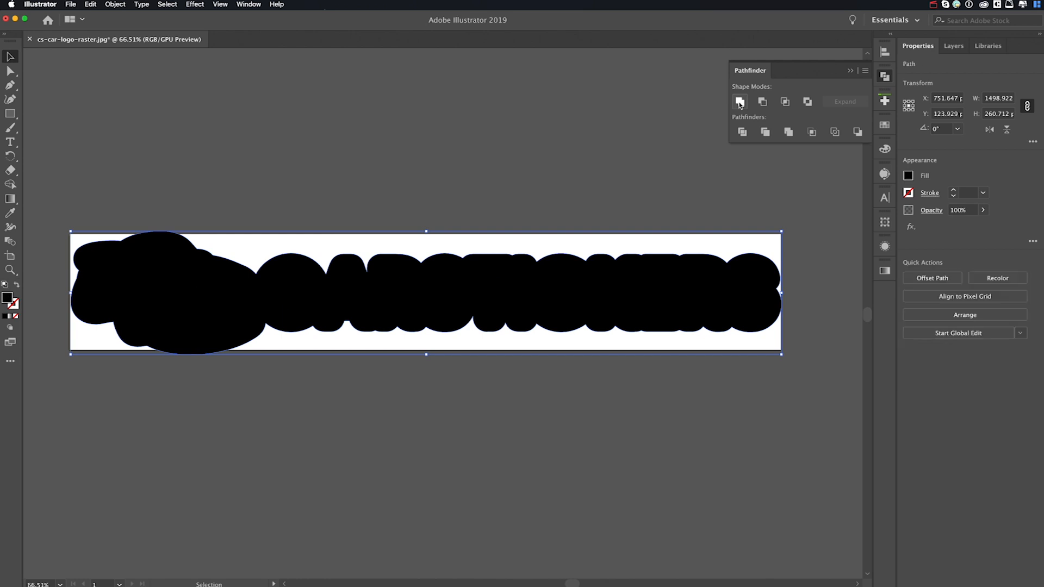
{"action": "mouse_move", "coordinate": [18, 288]}
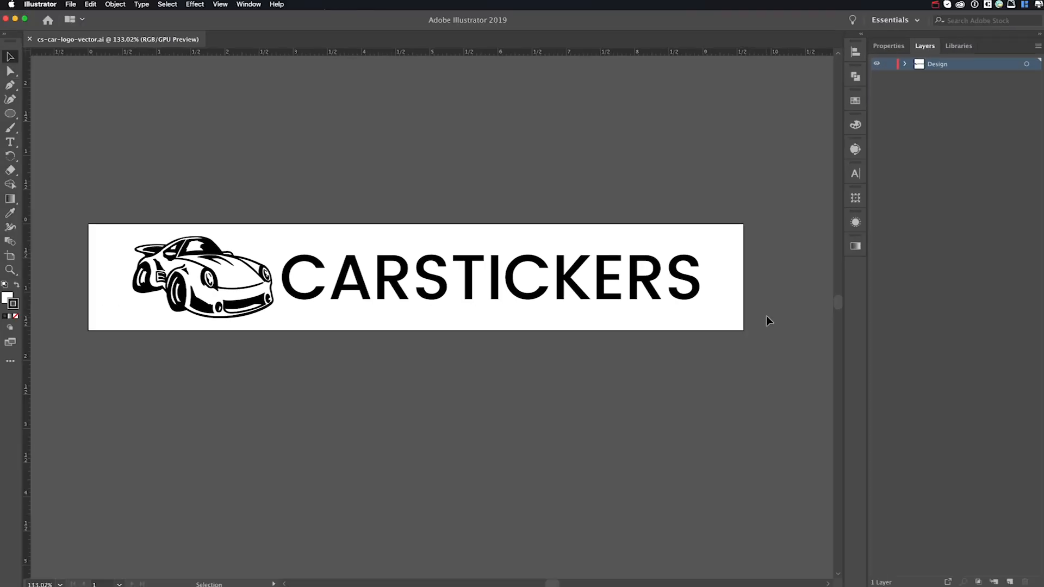
Switch to cs-car-logo-vector.ai and select all artwork on the Design layer.
{"action": "left_click", "coordinate": [1026, 63]}
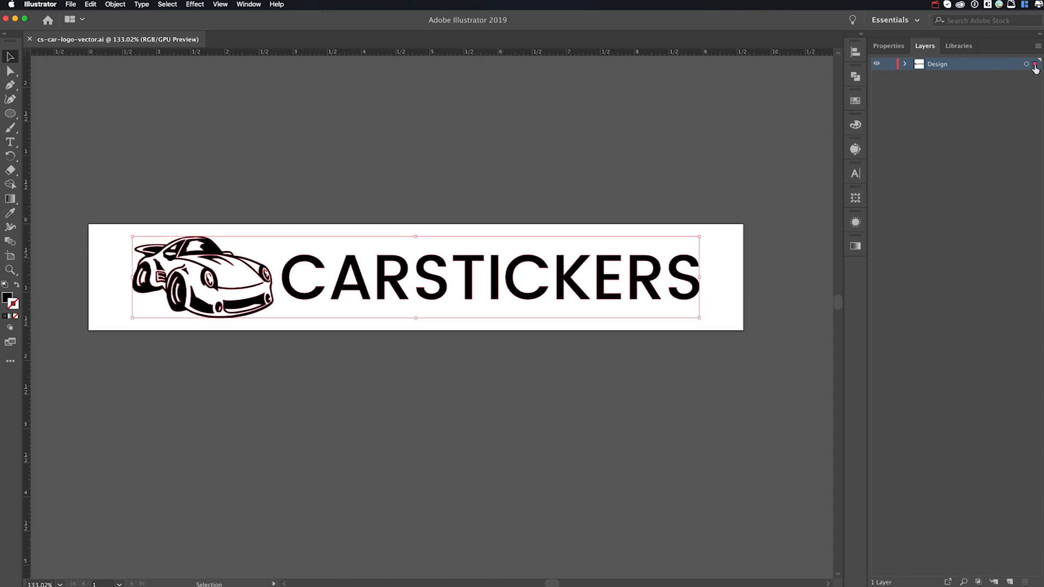
{"action": "left_click", "coordinate": [115, 5]}
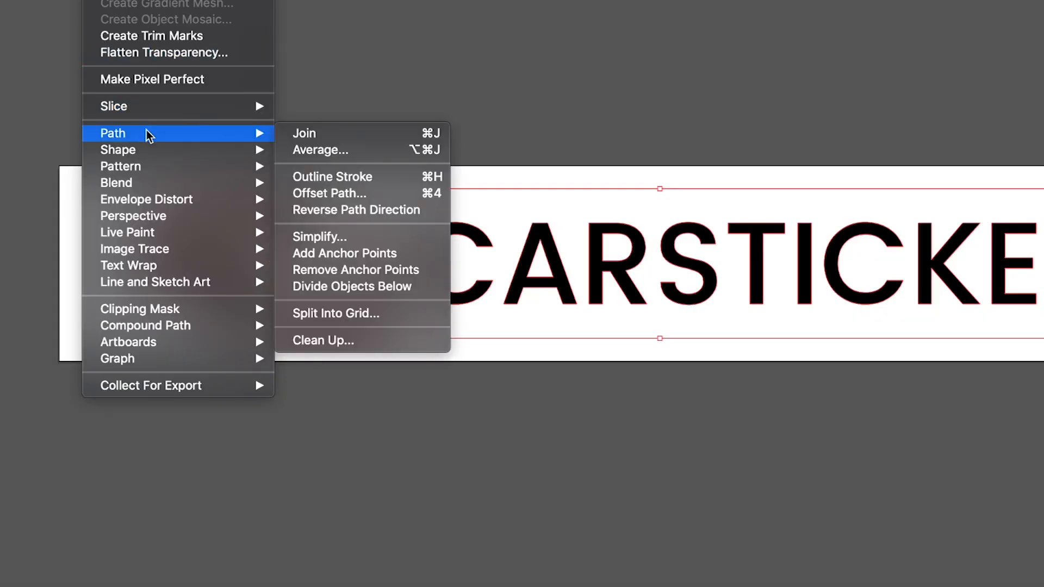
{"action": "mouse_move", "coordinate": [329, 193]}
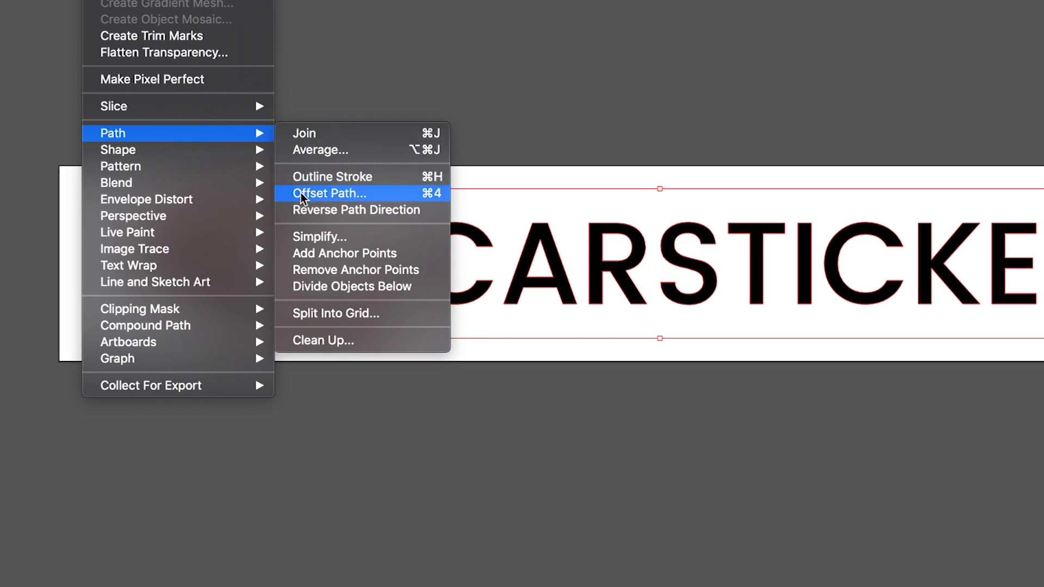
Apply a 0.1389 in offset path with round joins around the logo.
{"action": "left_click", "coordinate": [329, 193]}
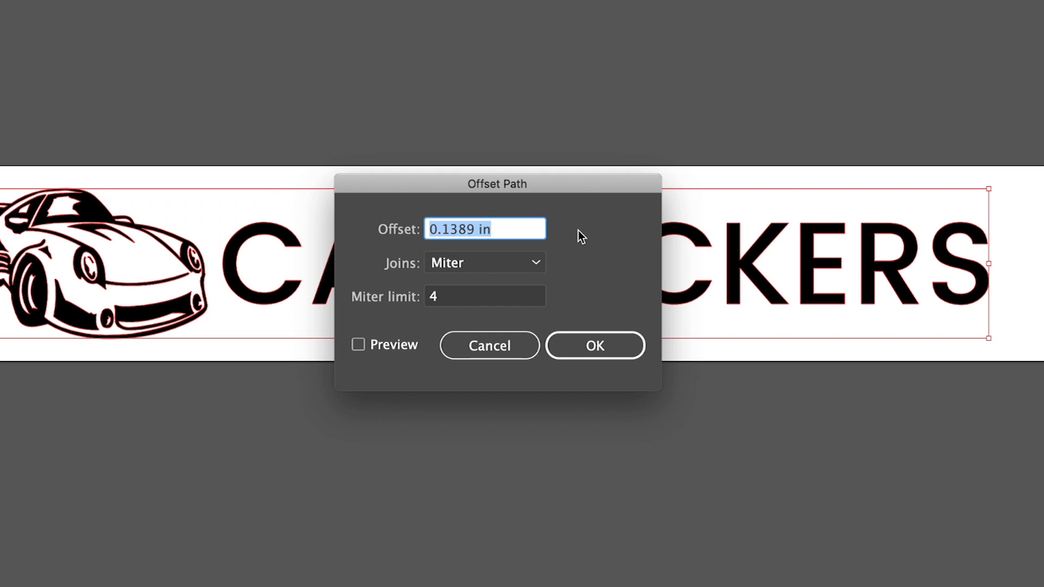
{"action": "mouse_move", "coordinate": [562, 234]}
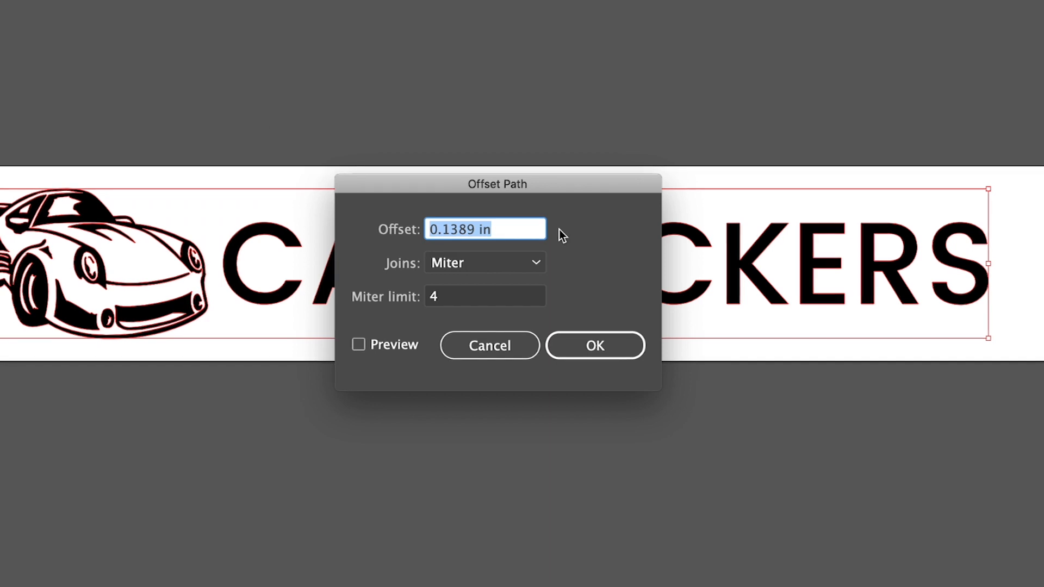
{"action": "left_click", "coordinate": [484, 262]}
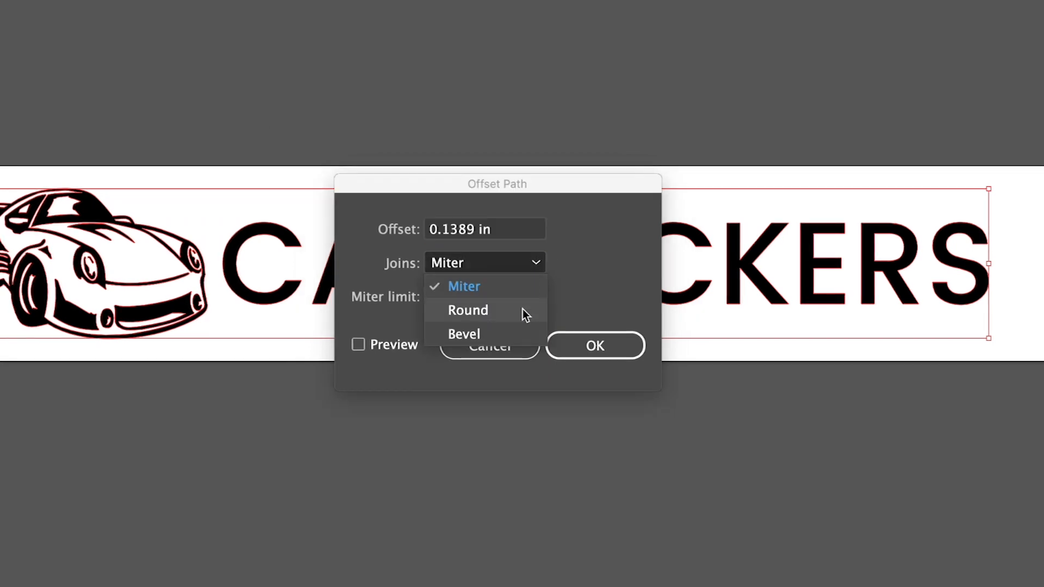
{"action": "left_click", "coordinate": [467, 309]}
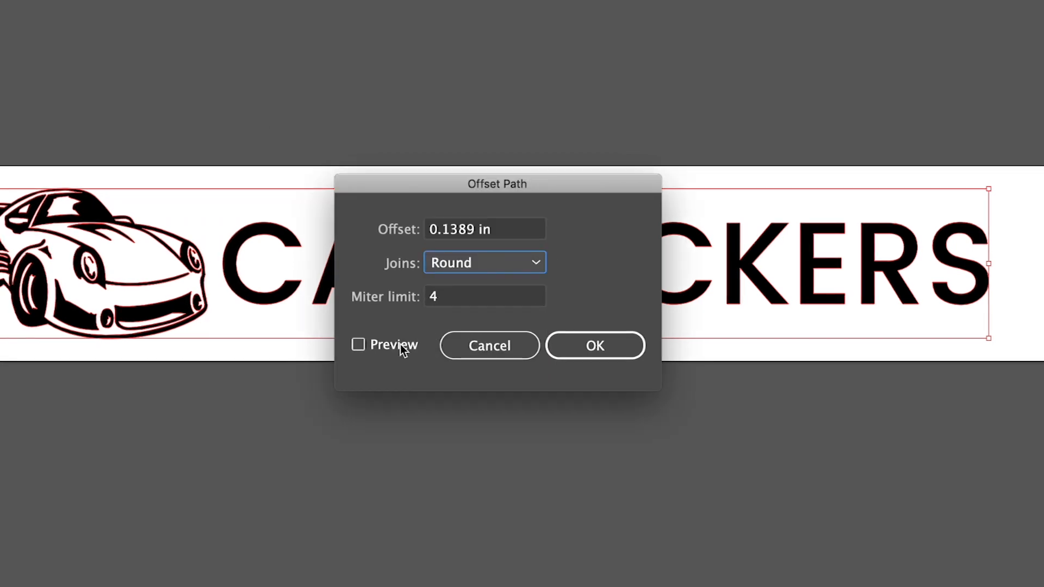
{"action": "left_click", "coordinate": [358, 345]}
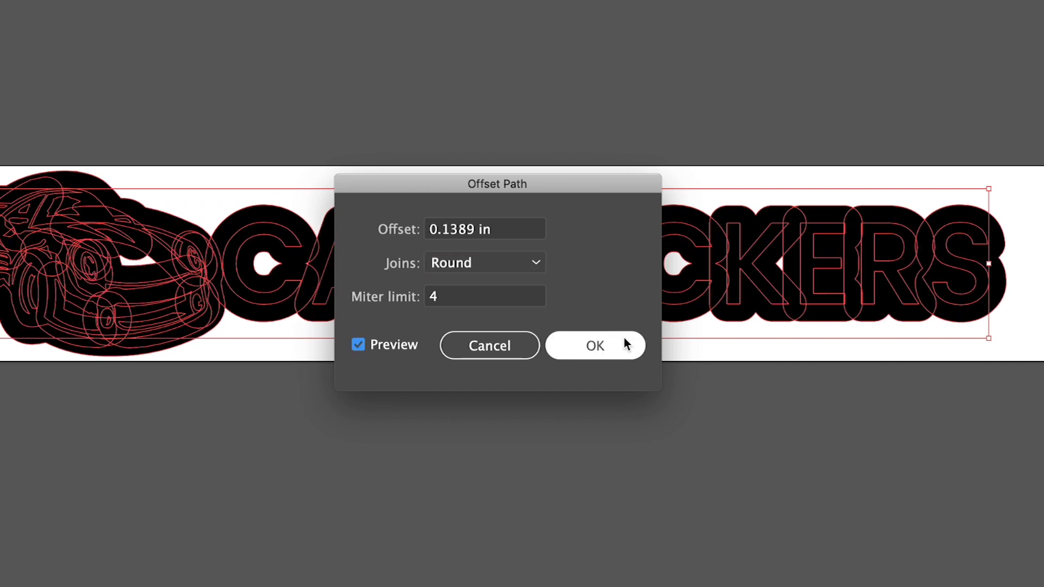
{"action": "left_click", "coordinate": [593, 346]}
{"action": "type", "text": "Cut Cont"}
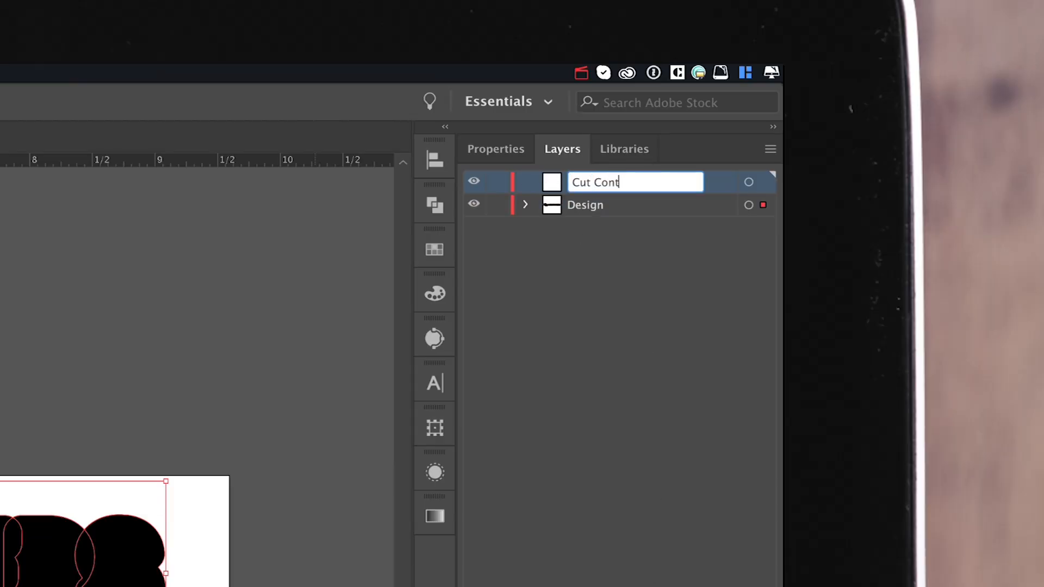
Name the new layer 'Cut Contour' and merge its offset shapes into one outline.
{"action": "key", "text": "Return"}
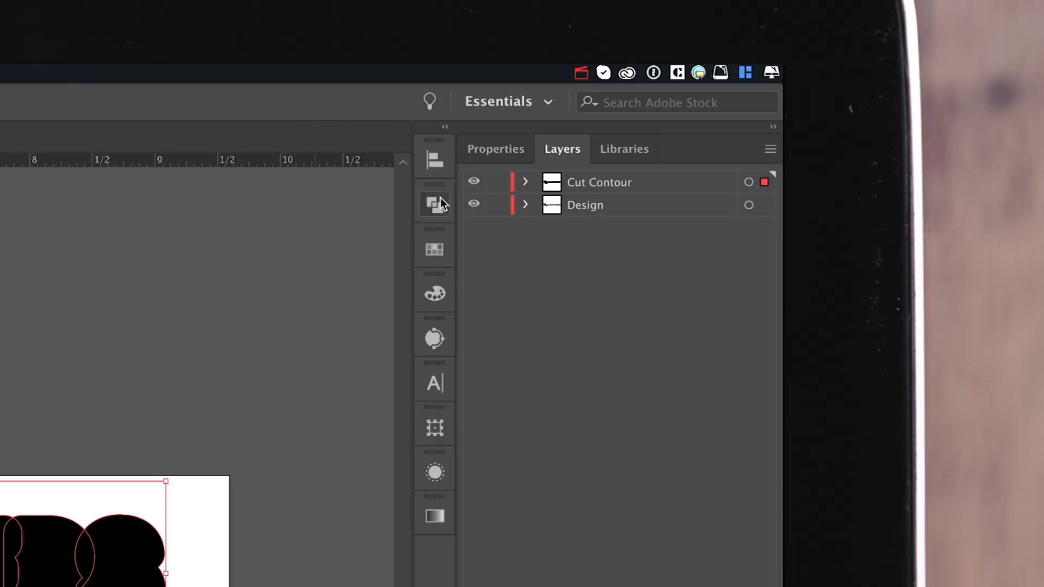
{"action": "left_click", "coordinate": [435, 205]}
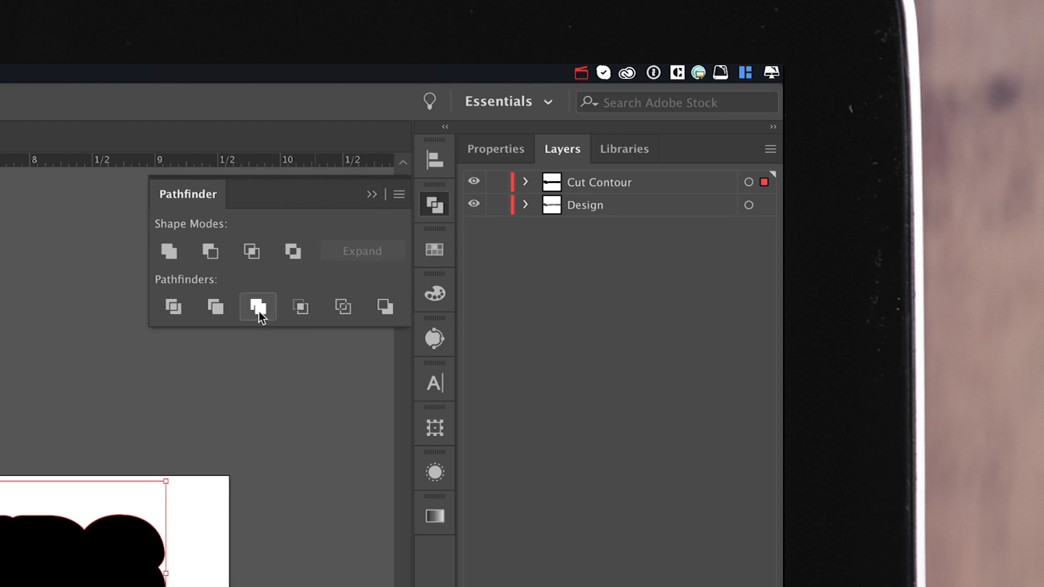
{"action": "left_click", "coordinate": [257, 307]}
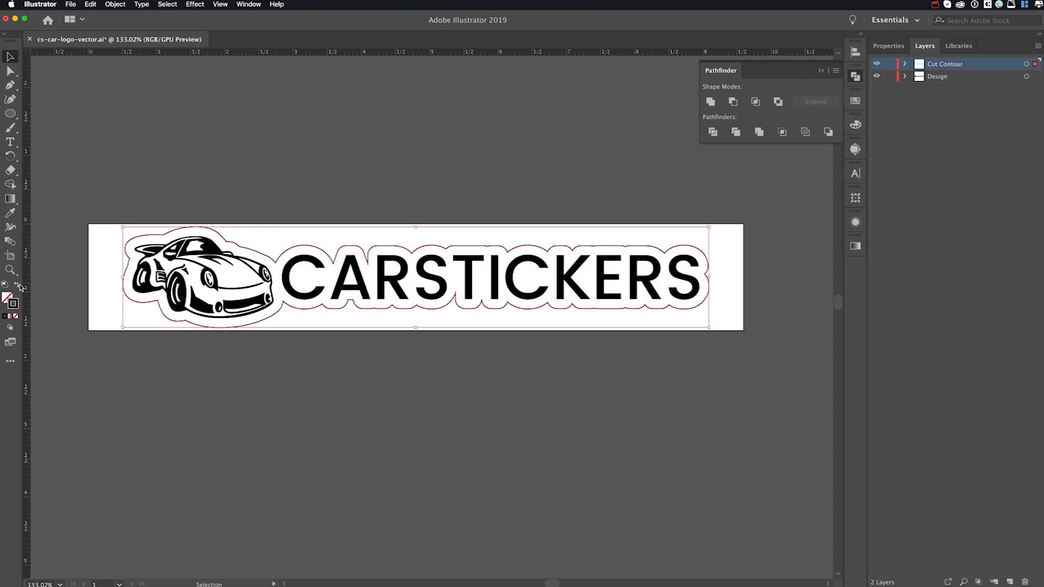
{"action": "left_click", "coordinate": [854, 100]}
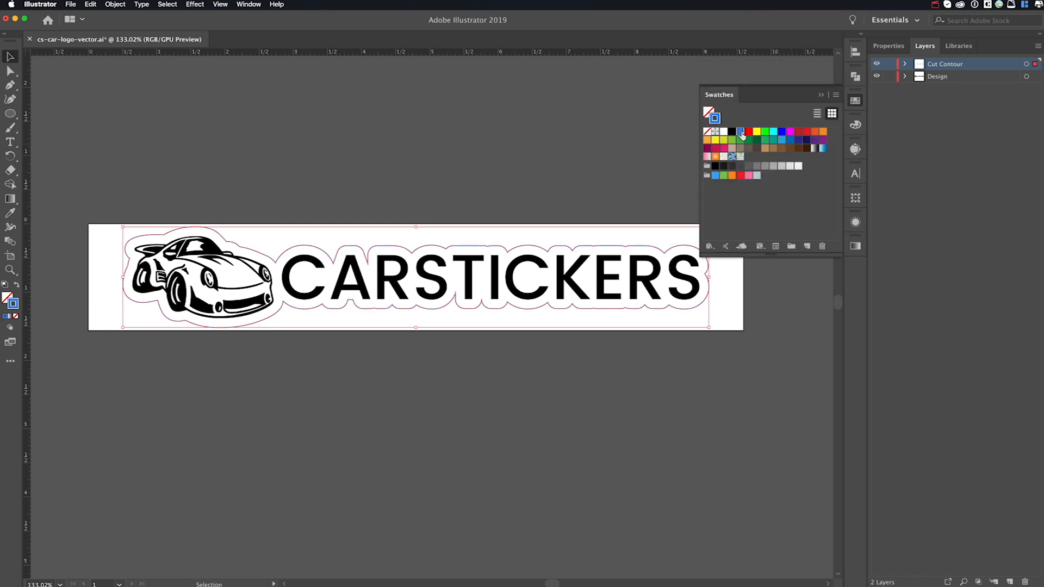
Apply a swatch colour to the cut outline's stroke.
{"action": "left_click", "coordinate": [918, 46]}
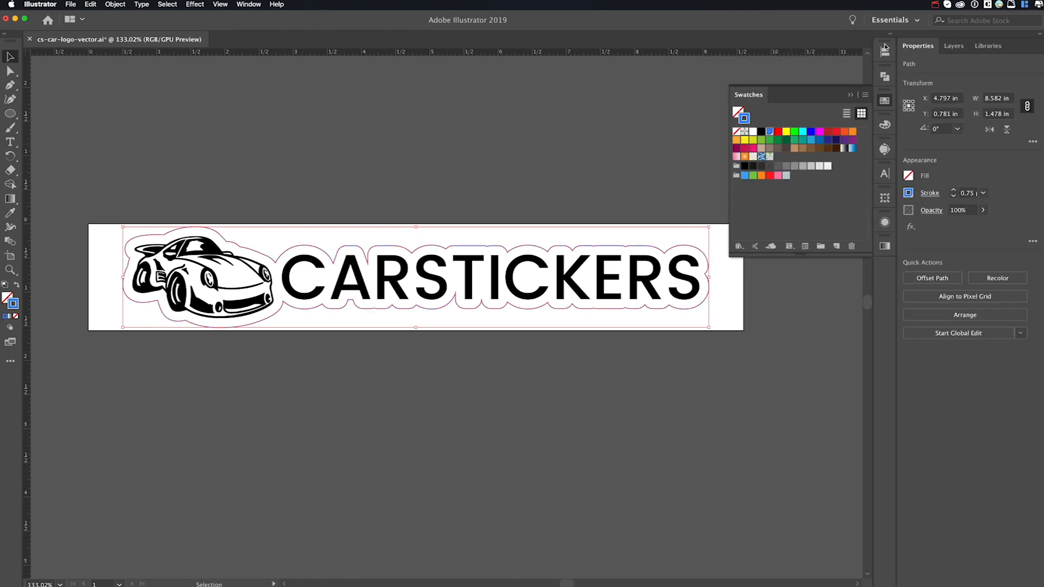
{"action": "left_click", "coordinate": [955, 193]}
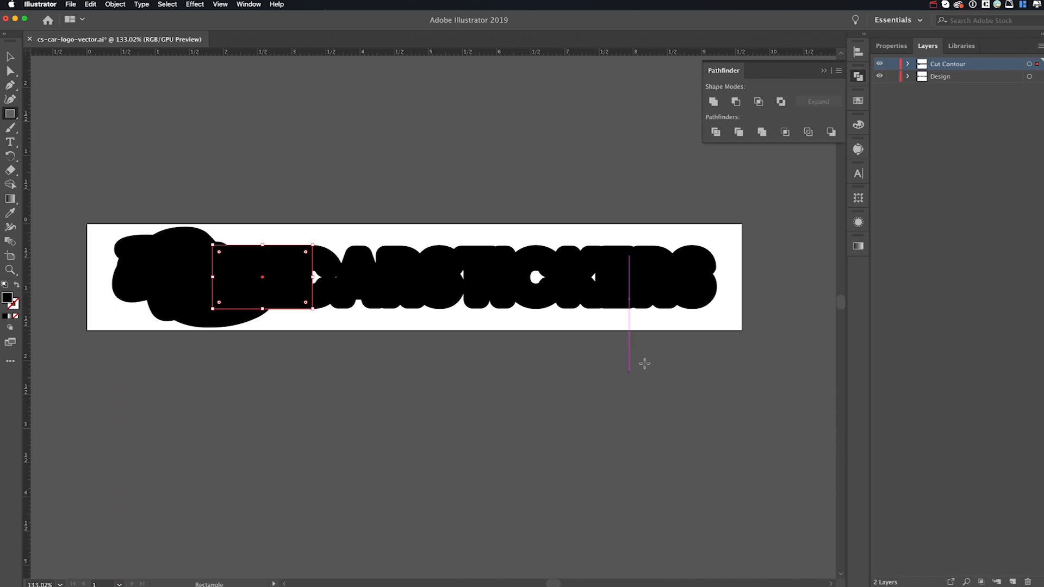
Merge the black silhouette and overlapping rectangle using Pathfinder Merge.
{"action": "left_click", "coordinate": [762, 131]}
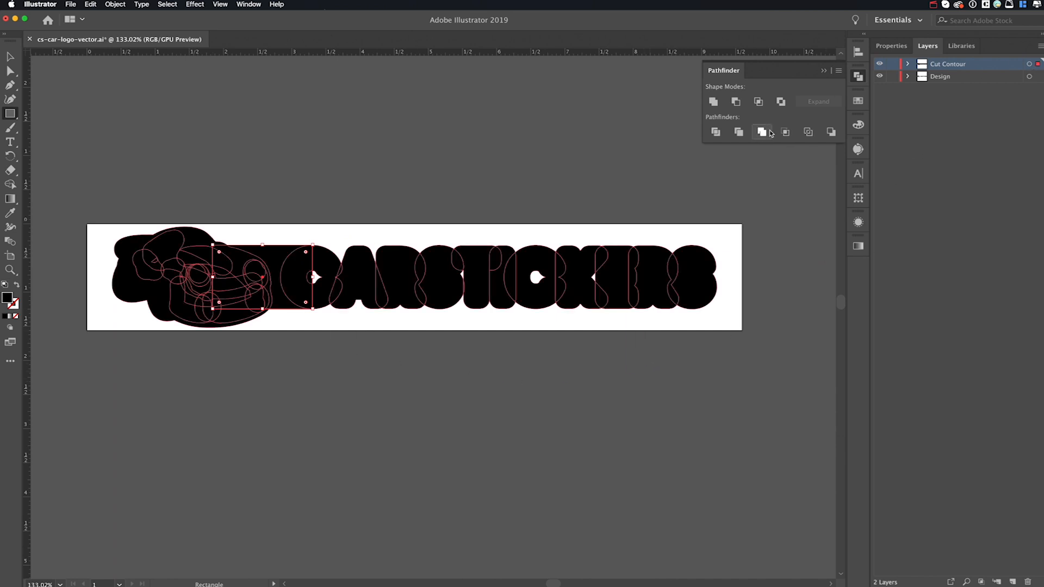